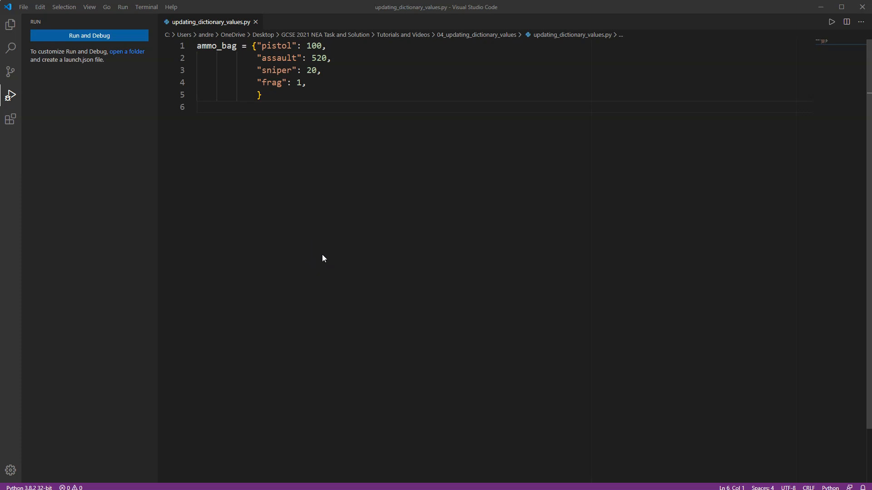
Place the cursor at the end of the file to start a new line after the dictionary
click(276, 164)
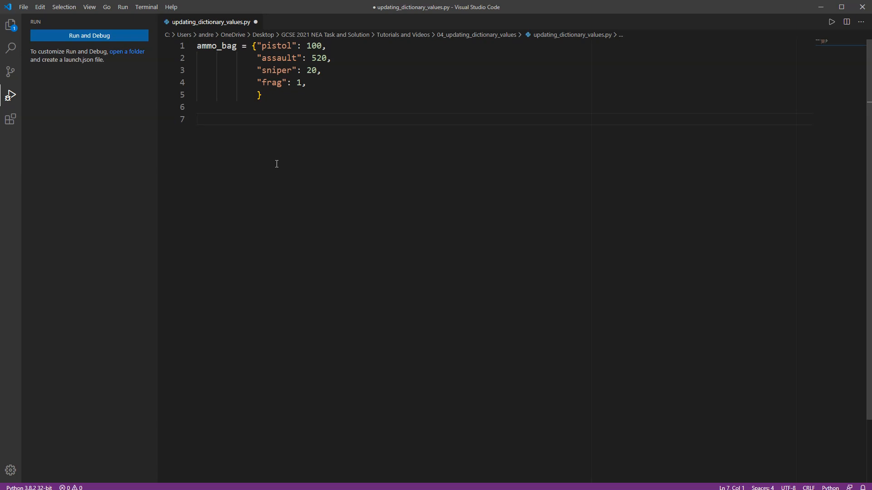
Write ammo_bag["sniper"] -= 1 followed by print(ammo_bag["sniper"]) and save
text(ammo_bag[)
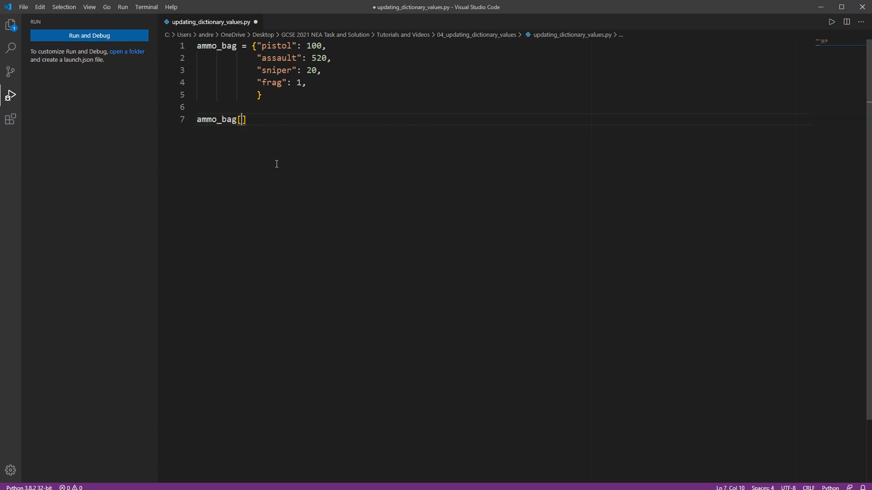
text("sn")
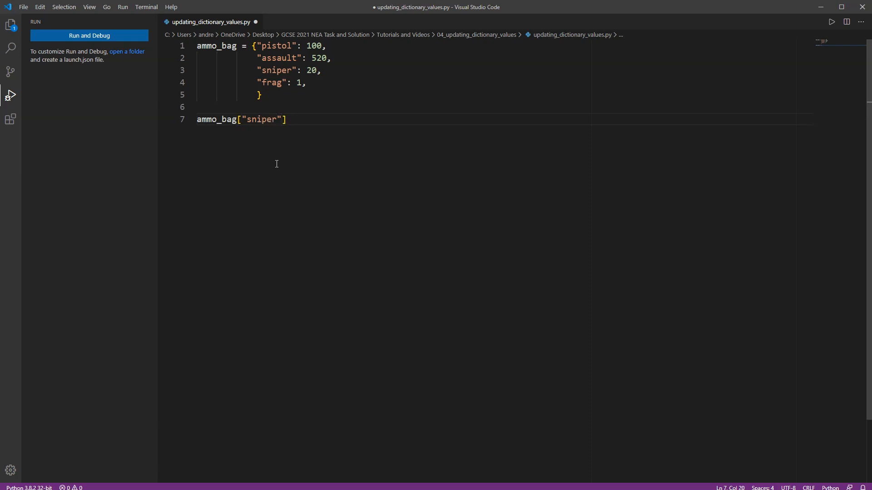
text(-= 1)
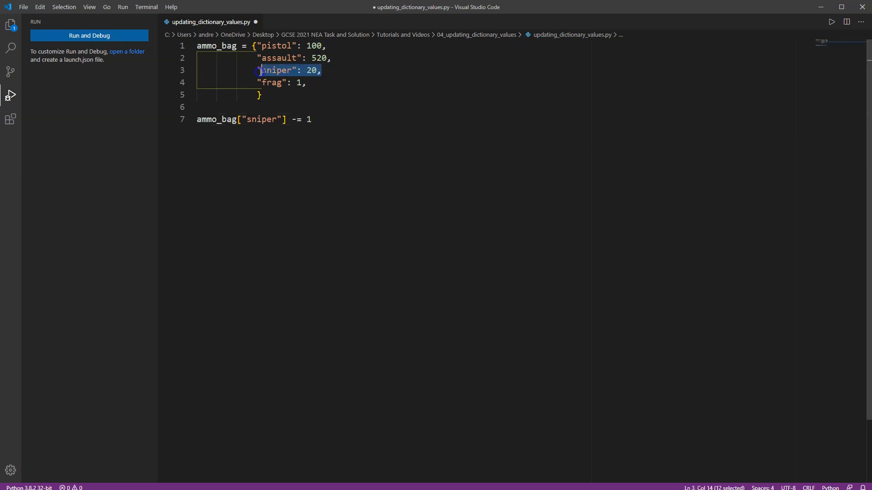
click(311, 119)
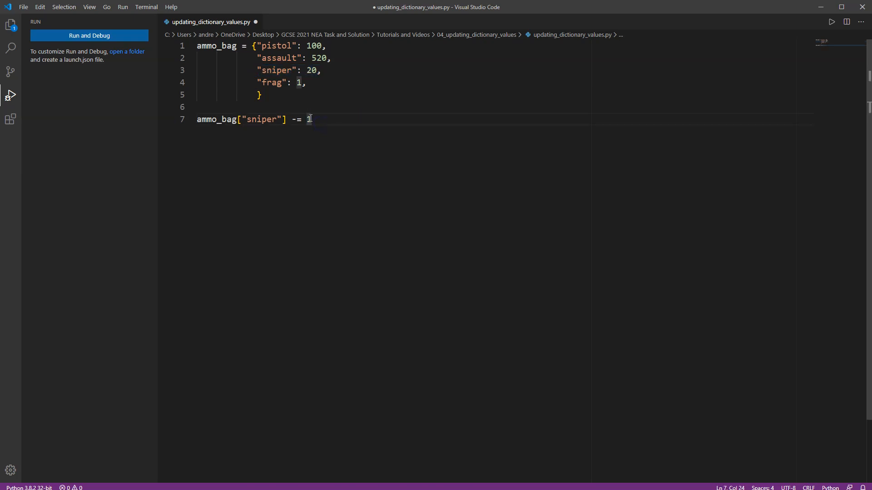
mouse_move(246, 146)
text(amoo)
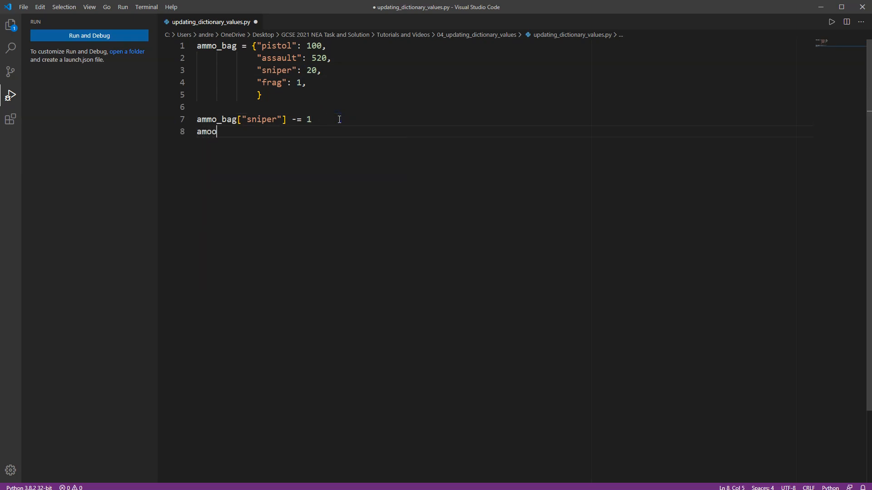
text(_bag["s)
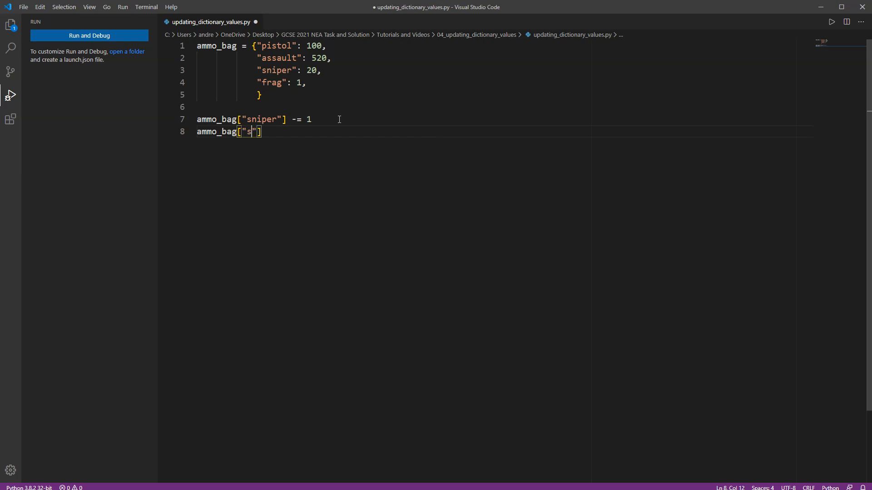
text(niper)
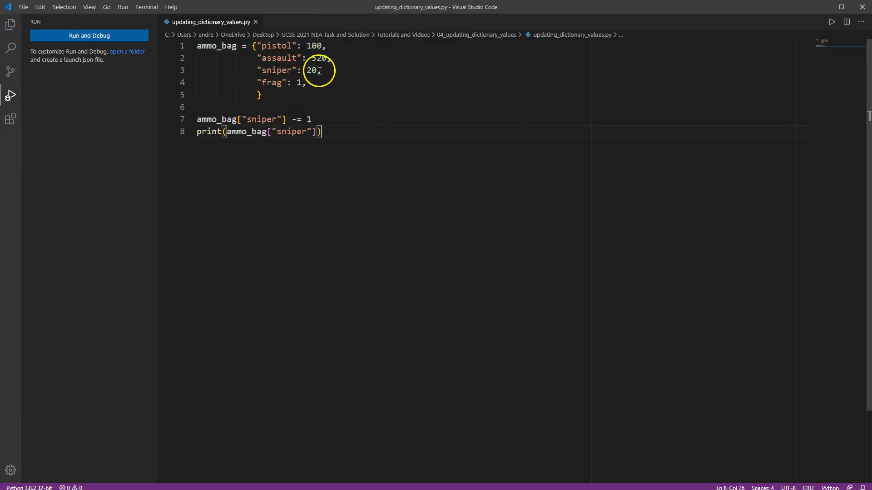
Run the script printing 19, tweak the line and rerun to print 18
click(89, 35)
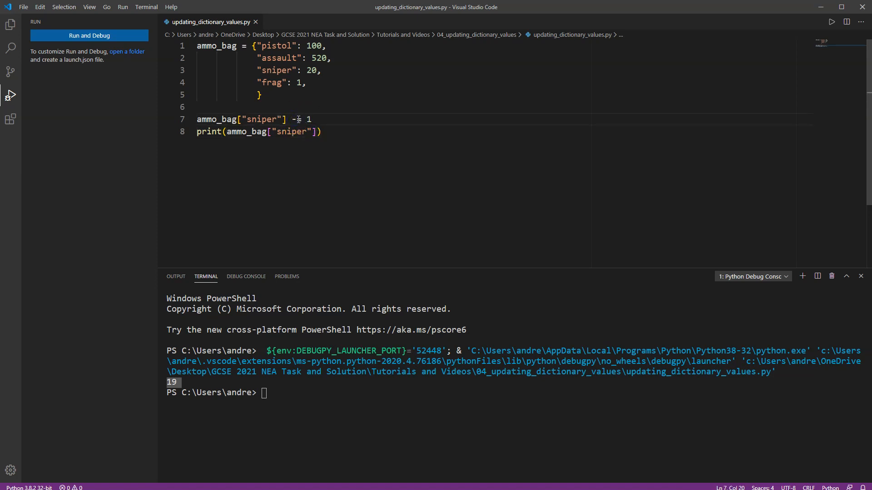
text(= 1)
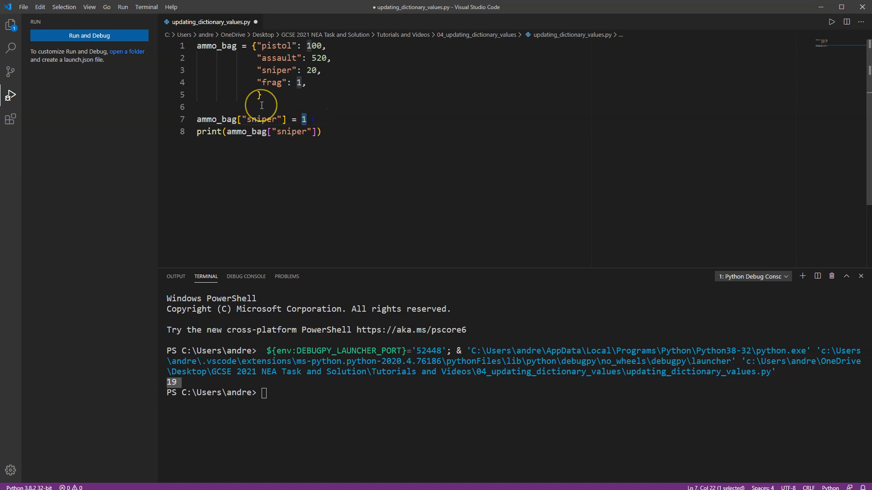
text(8)
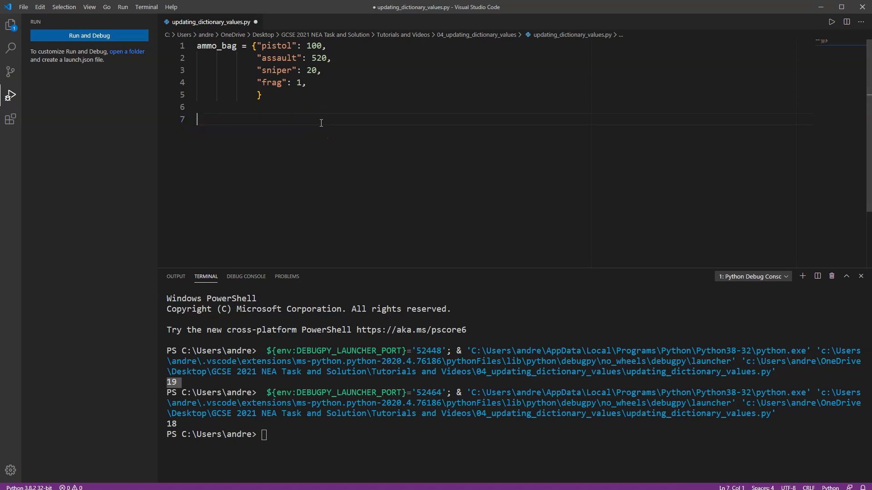
Write ammo_bag.update({"sniper": ammo_bag["sniper"] + 2, as the first entry
text(ammo_bafg)
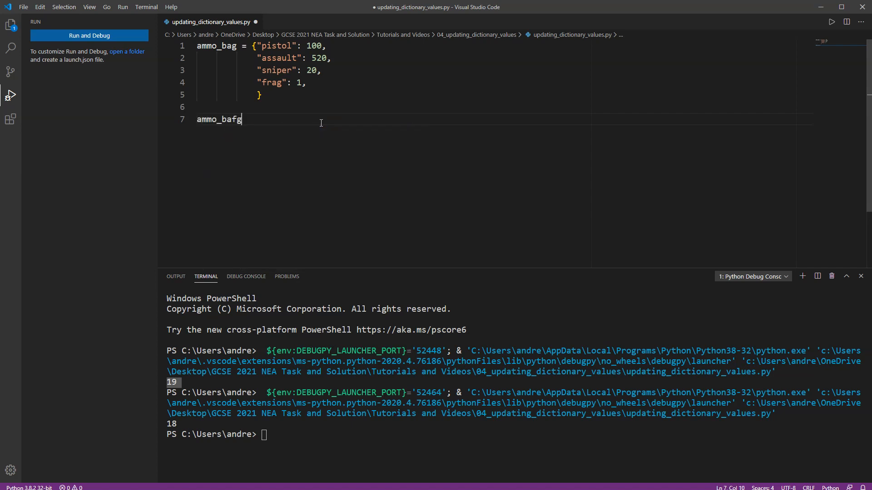
text(.update()
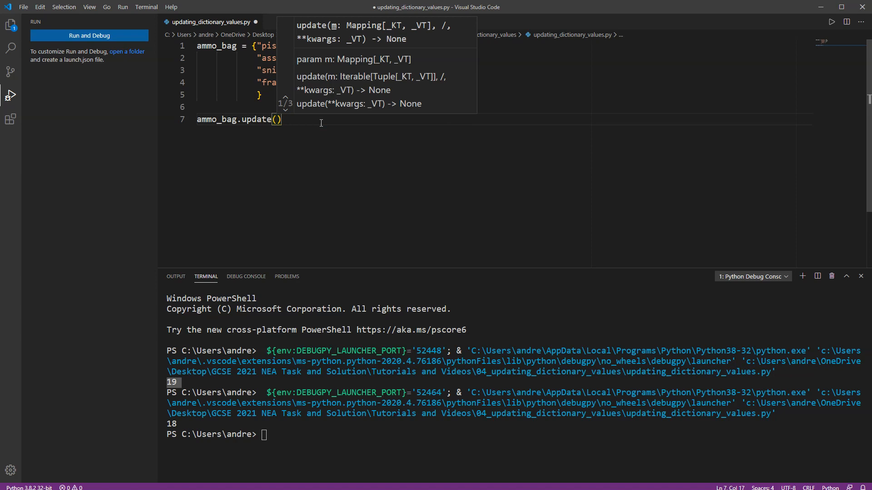
text({)
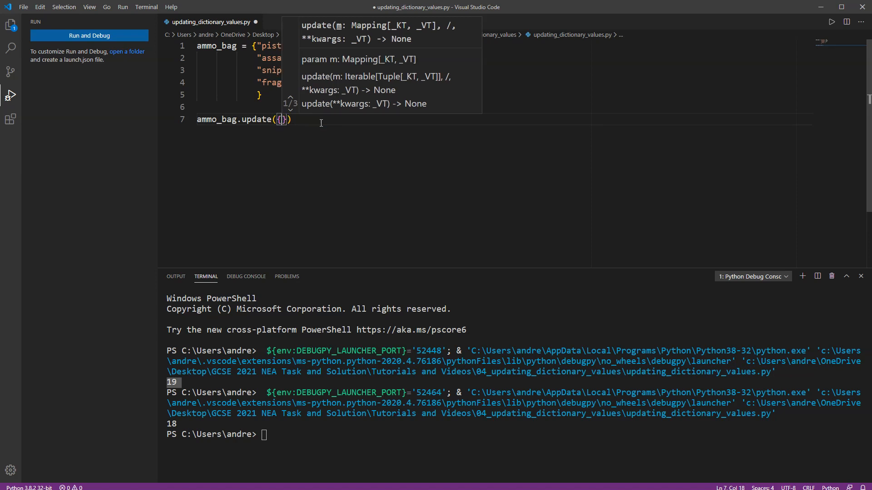
mouse_move(312, 121)
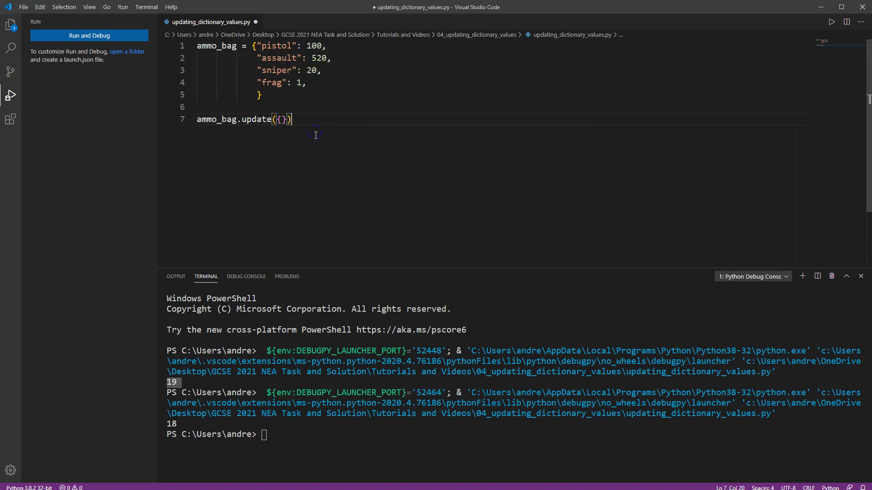
mouse_move(275, 64)
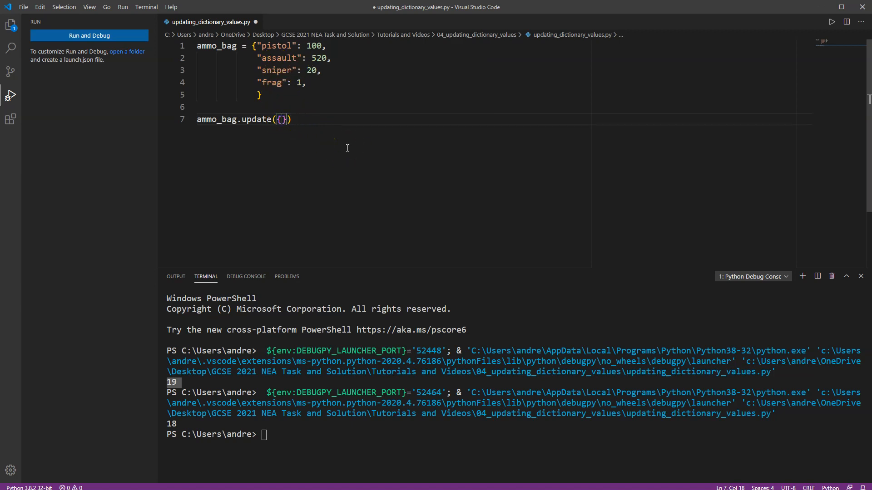
text(sn")
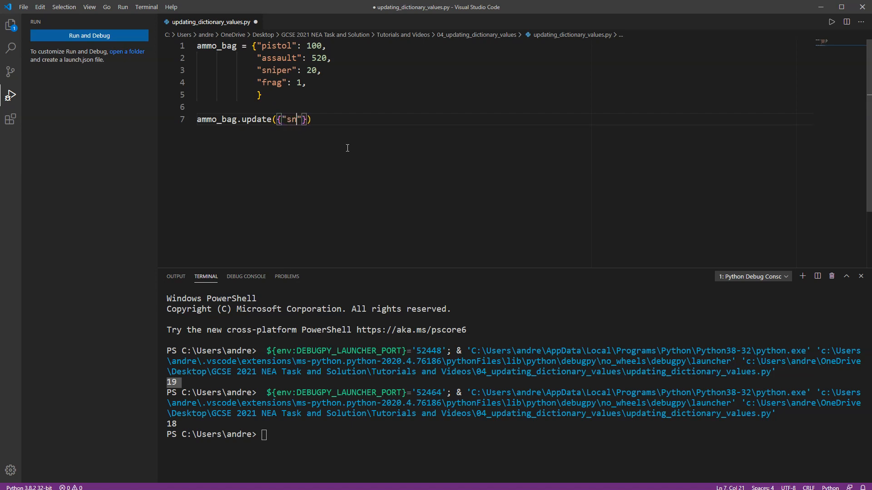
text(iper)
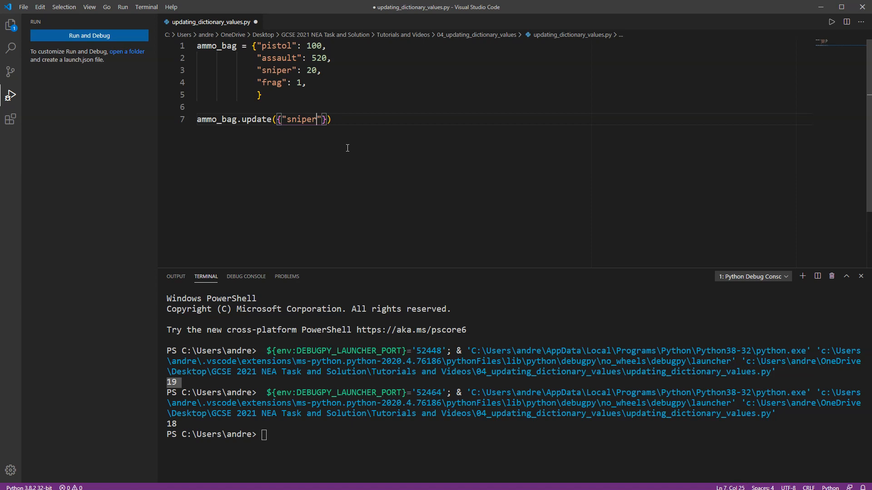
text(:)
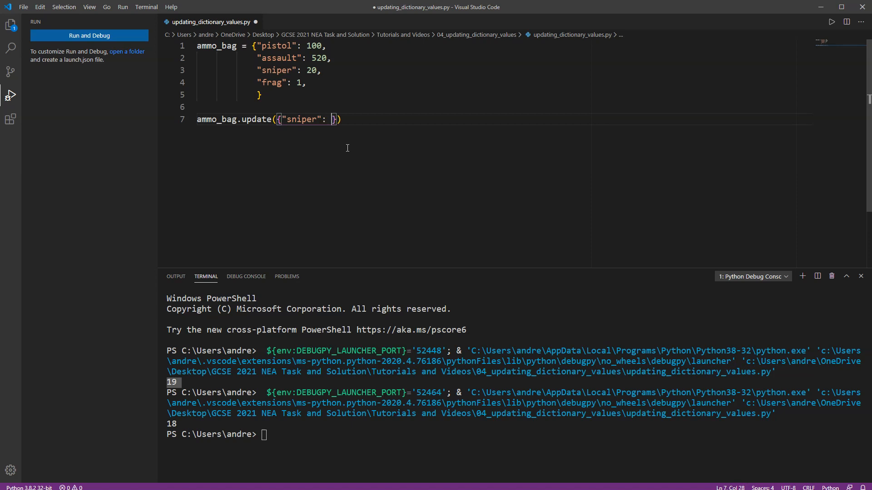
text(ammo_b)
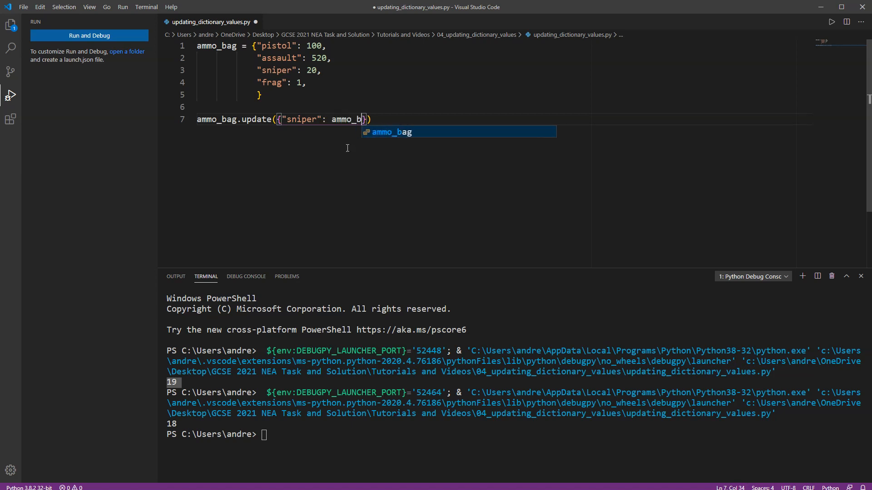
text(ag)
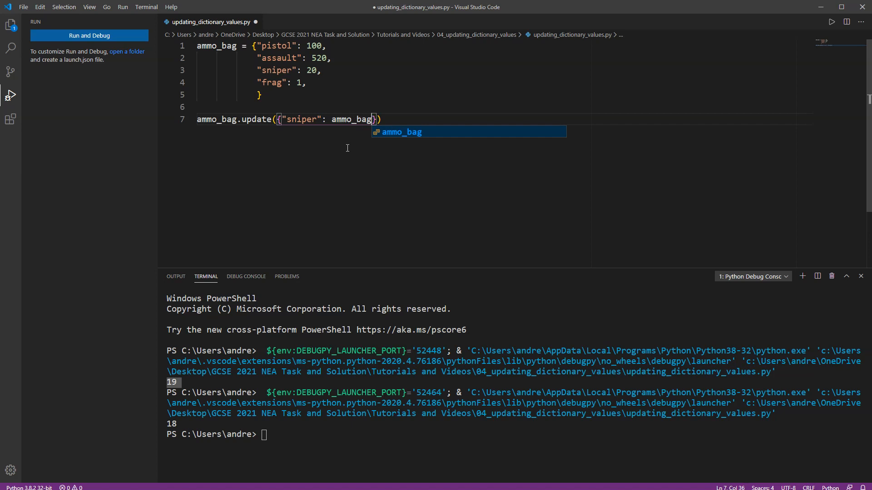
text([])
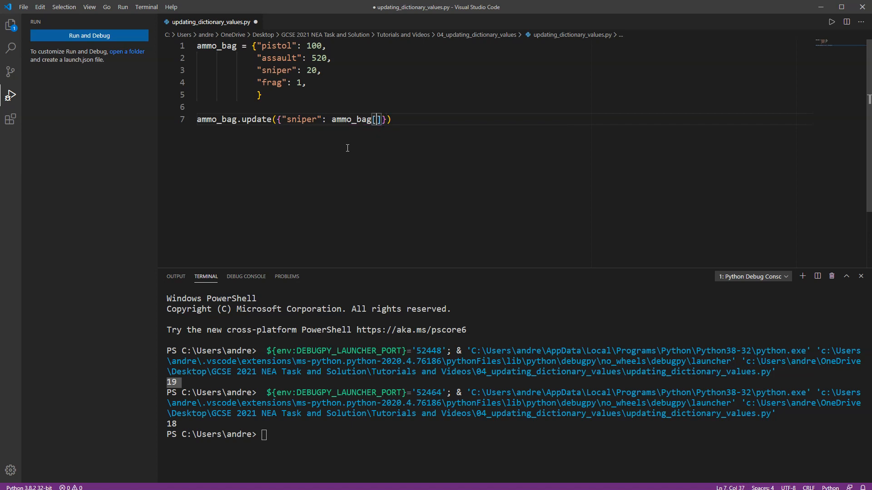
text(")
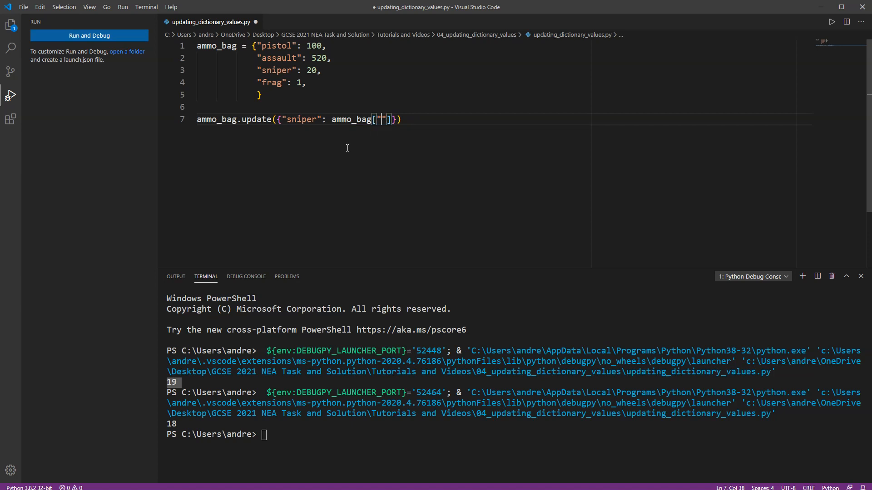
text(sniper)
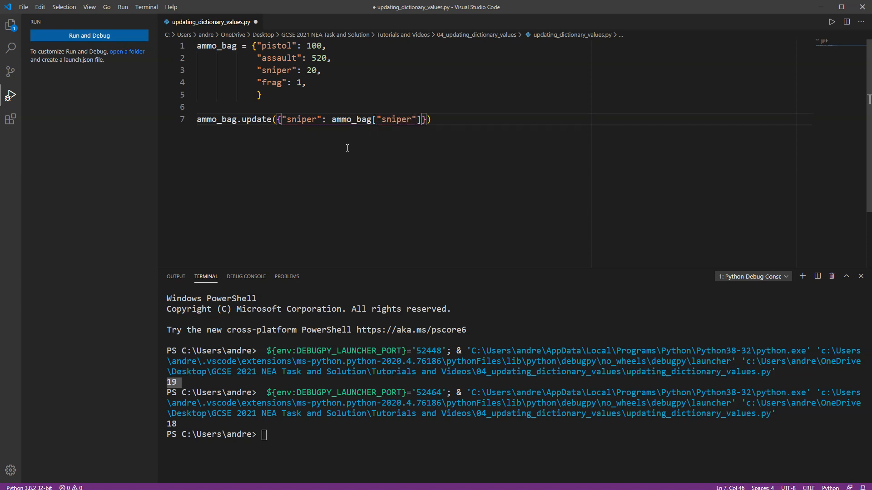
text(+ 2)
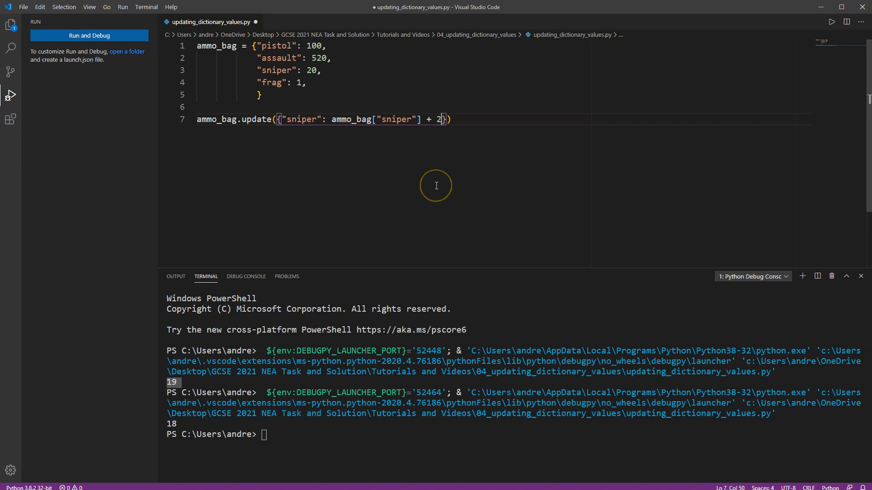
text(,)
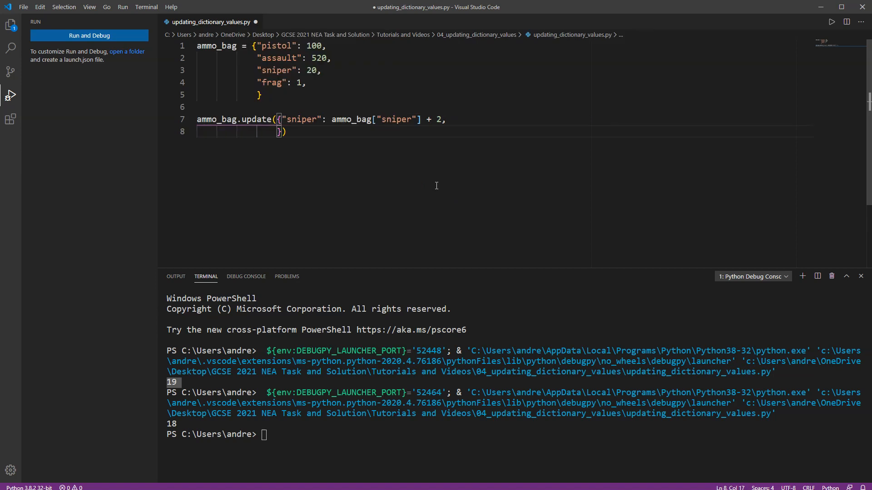
Add "frag": ammo_bag["frag"] + 1, split the closing brackets onto separate lines and drop the trailing comma
text("")
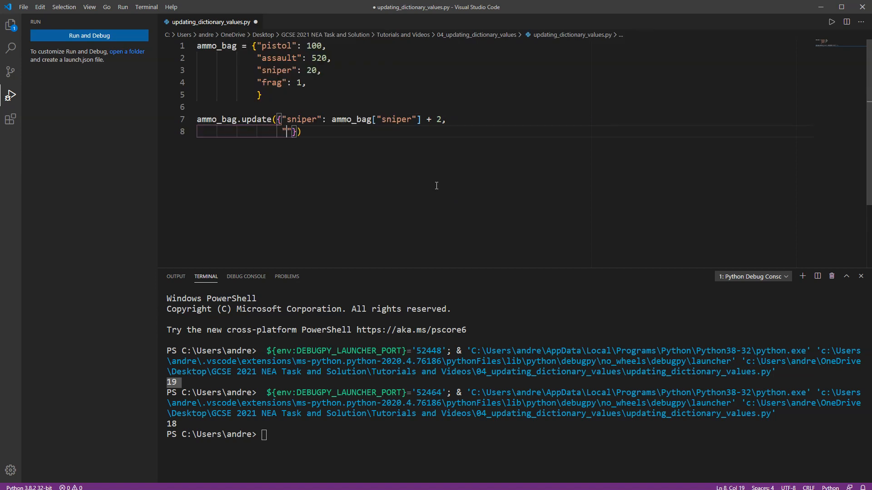
text(frag)
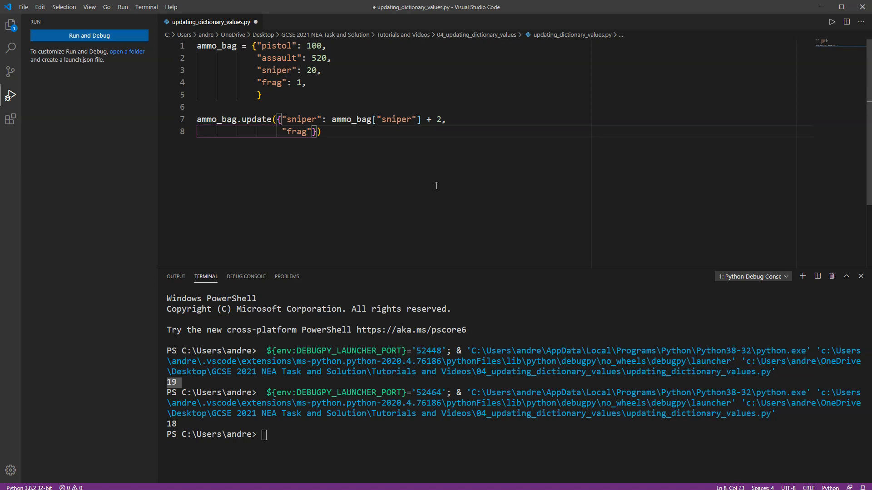
text(:)
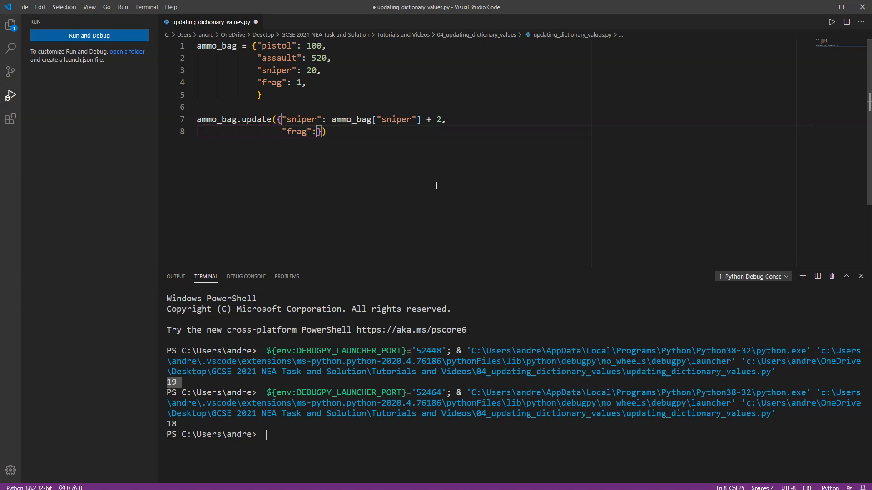
text(ammo_bag["fag")
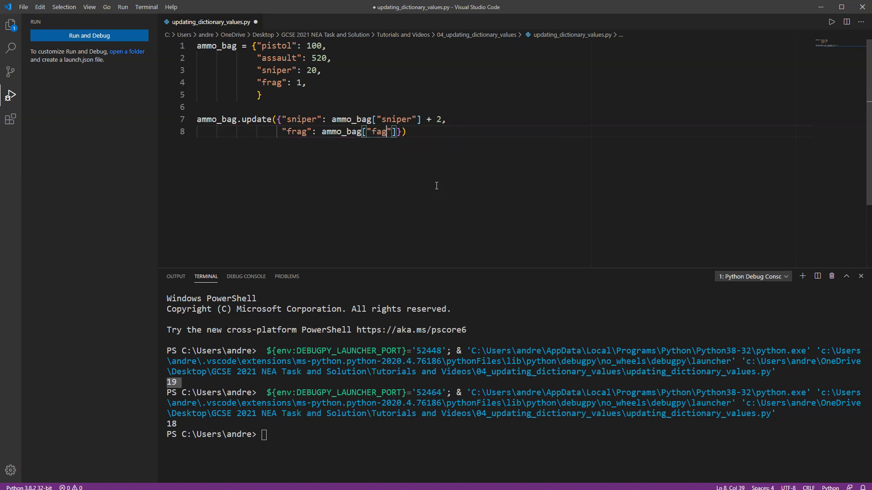
text(r)
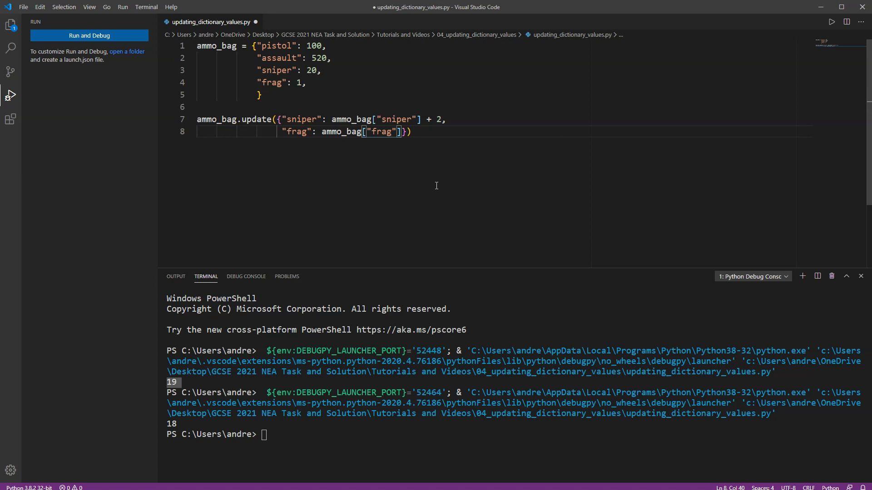
text(+ 1)
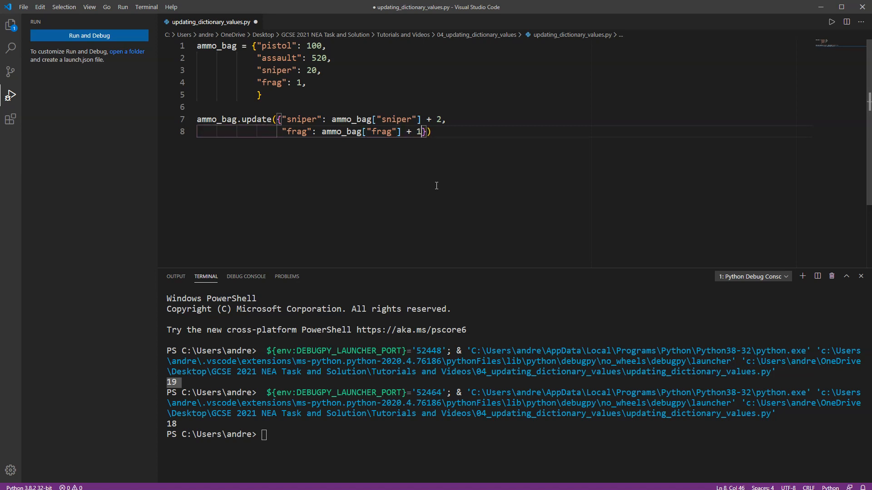
text(,)
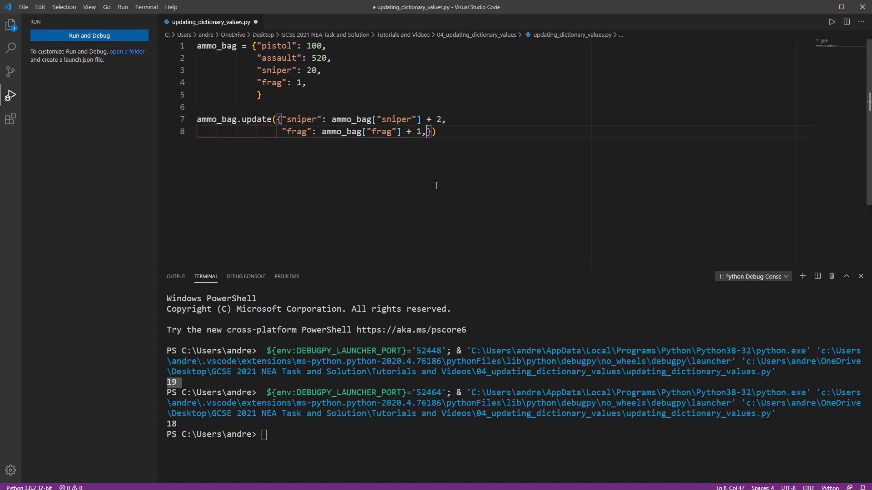
key(Enter)
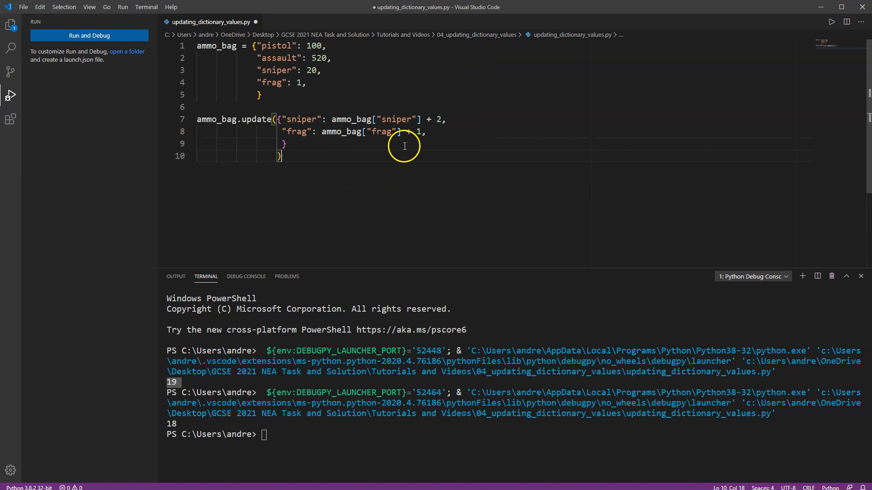
click(283, 144)
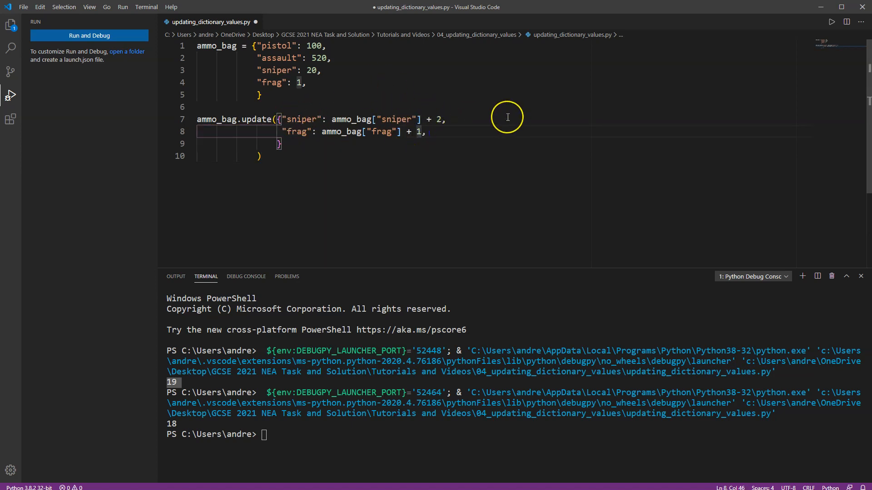
key(BackSpace)
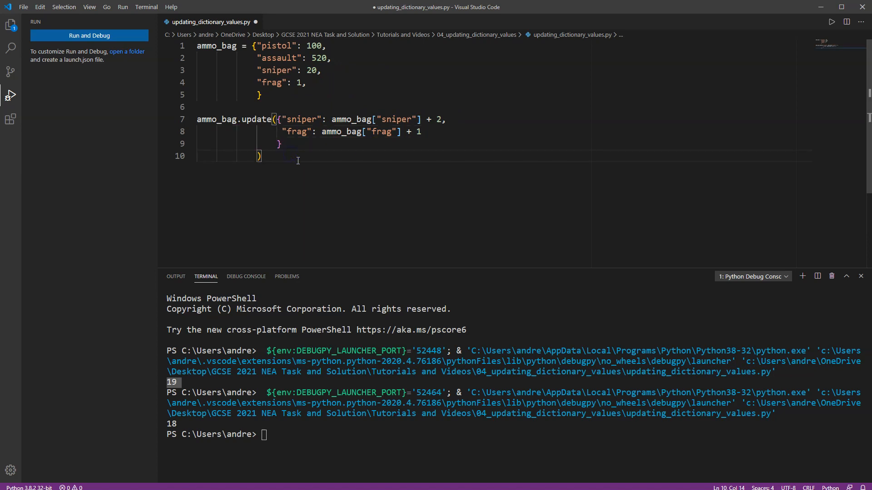
Add print(ammo_bag) at the end and run as a Python file, showing sniper 22 and frag 2
text(ammo_bag)
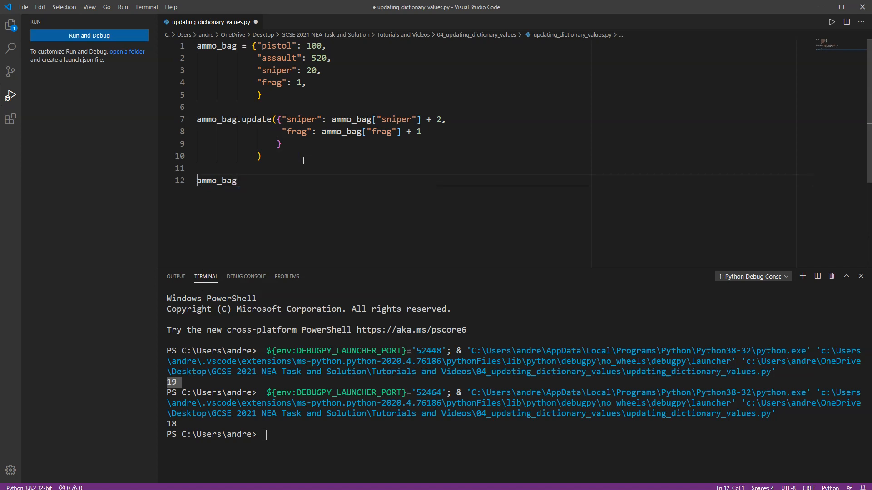
text(print(ammo_bag))
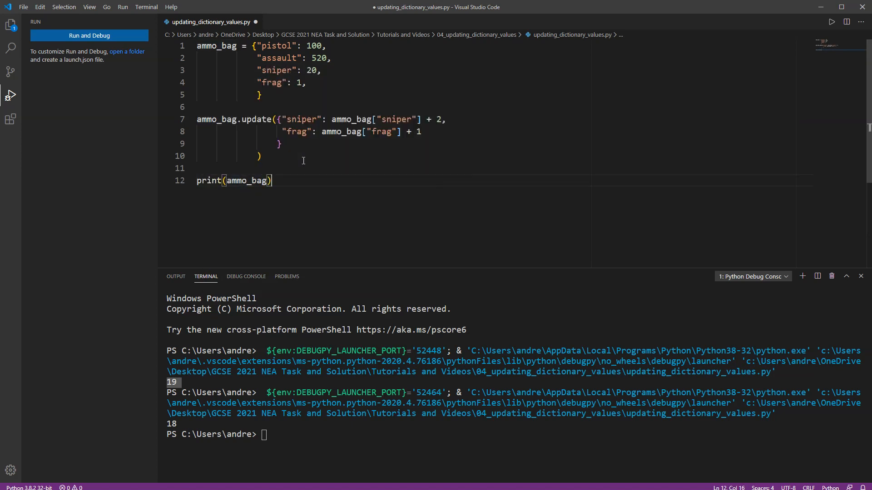
click(88, 36)
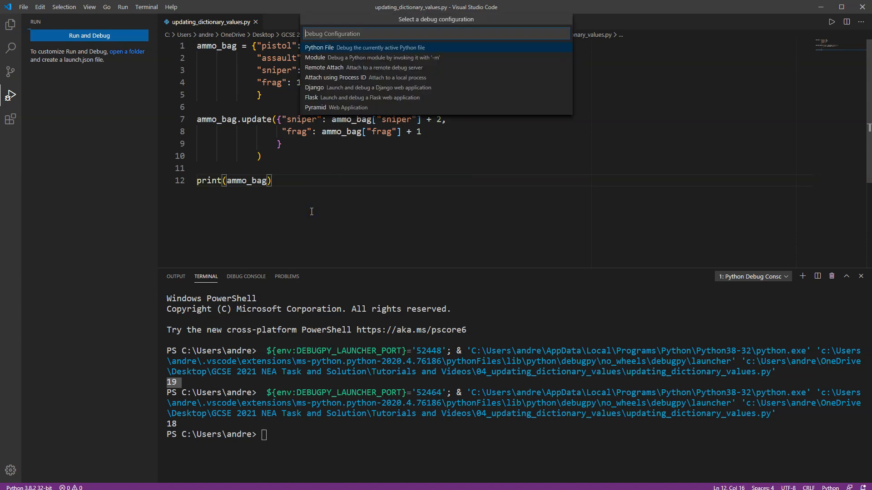
click(318, 47)
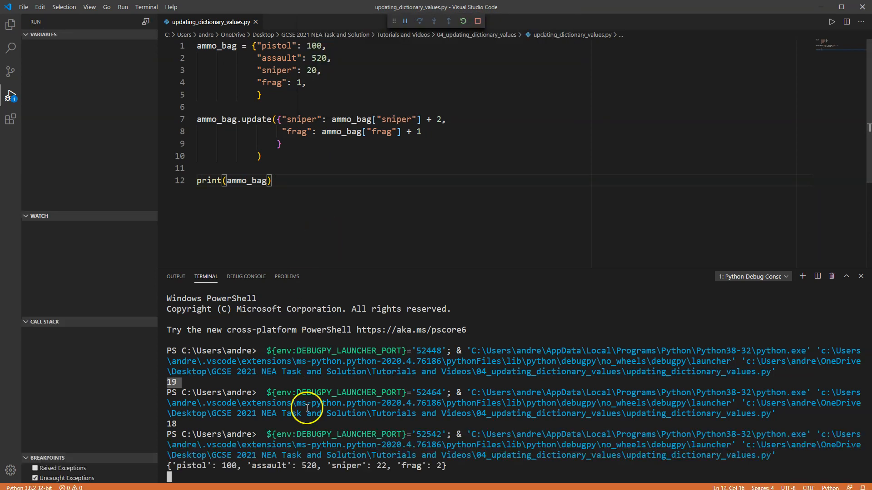
click(476, 21)
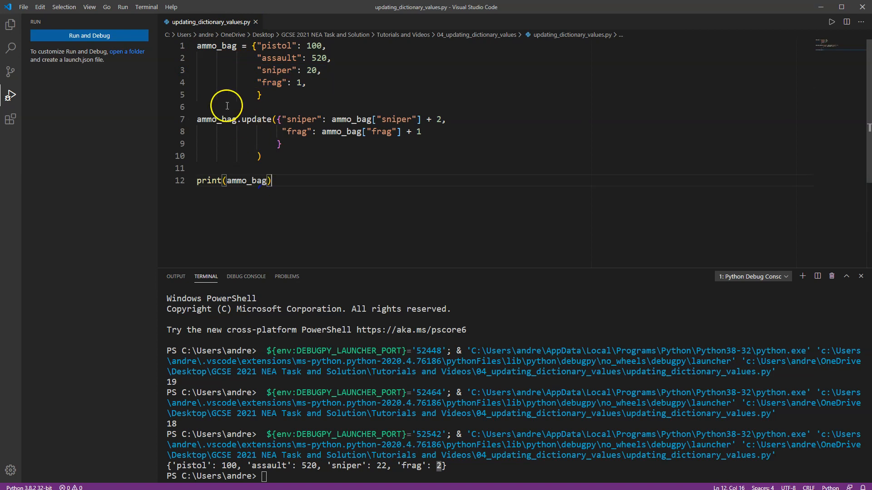
Insert ammo_bag["sniper"] -= 1 above the update call, correcting a mistyped += operator
key(Enter)
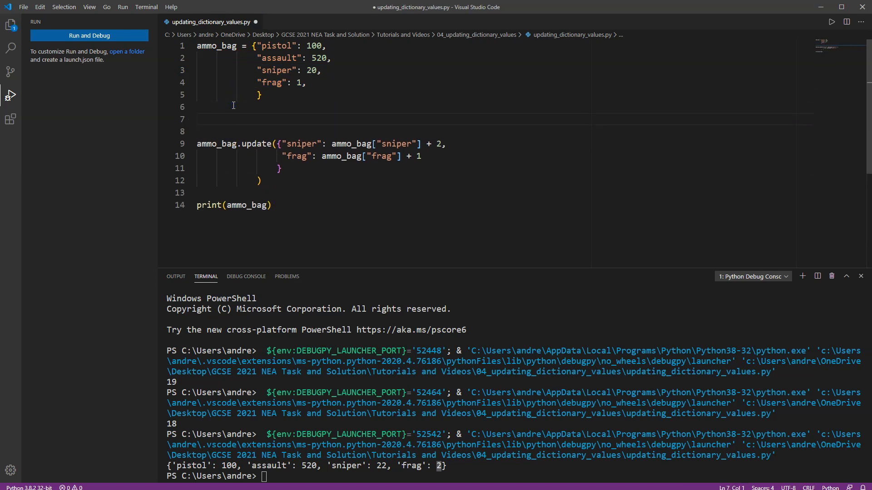
text(s)
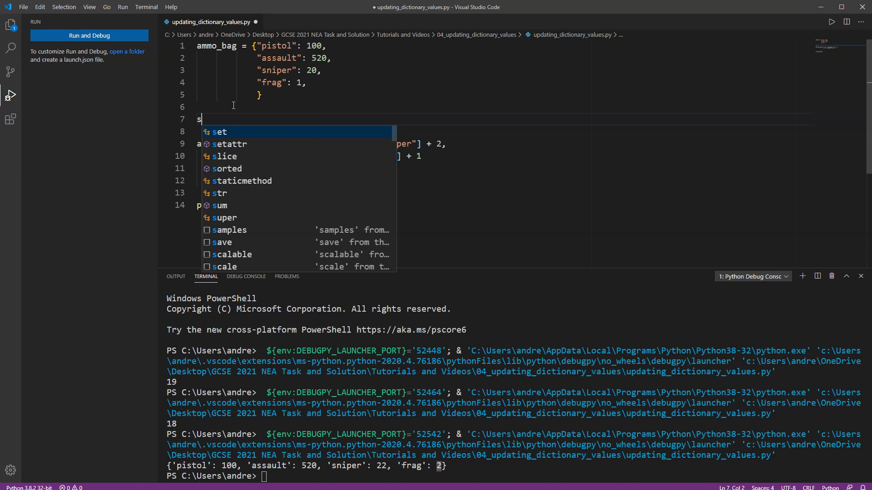
text(ammo_bag[)
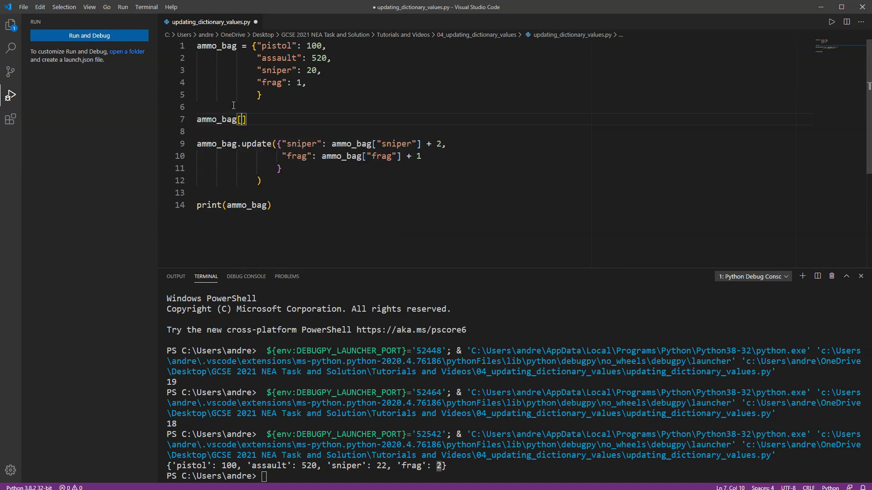
text("sniper")
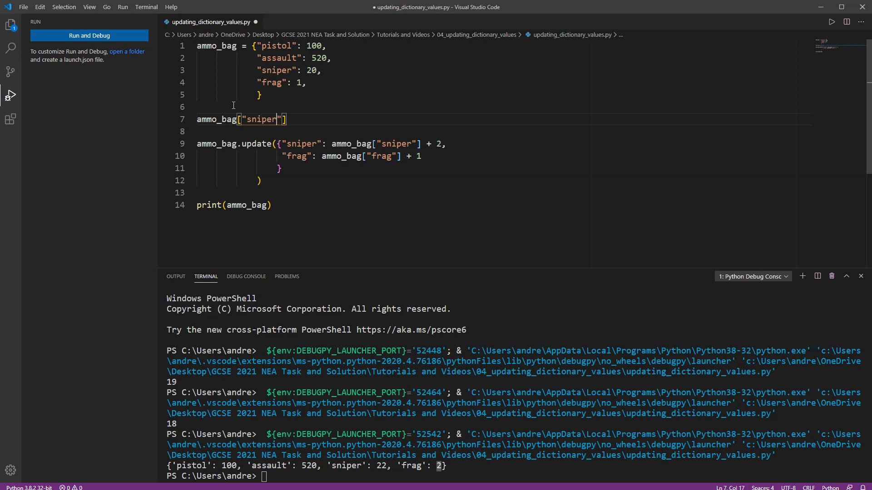
text(+)
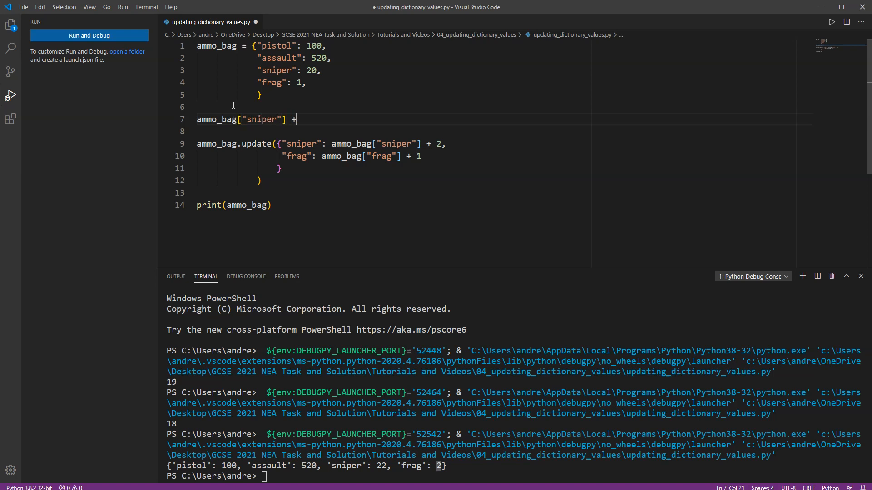
text(=)
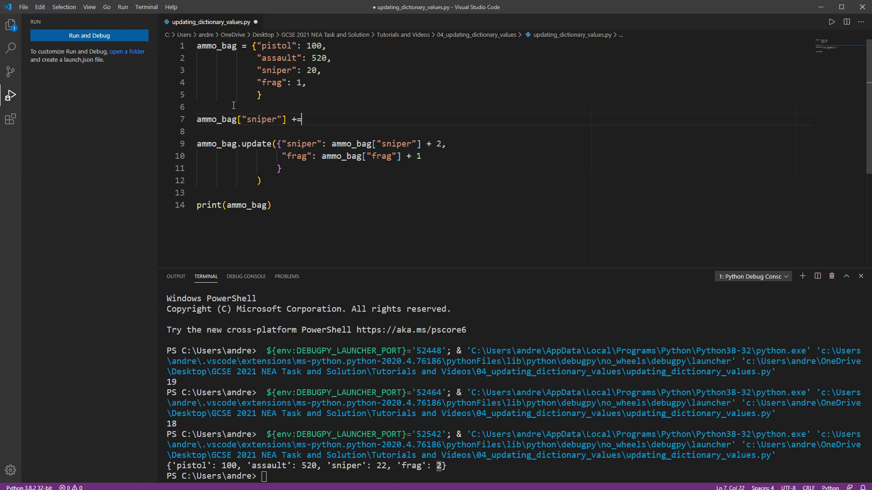
key(Backspace)
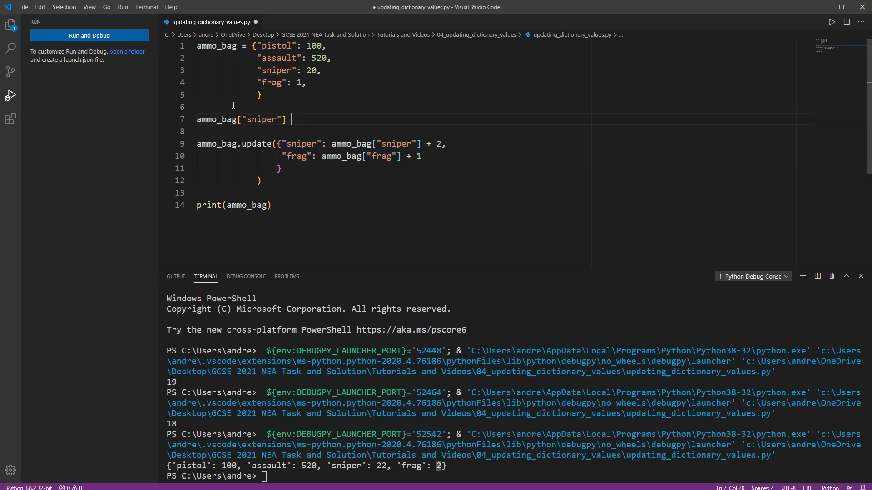
text(-=1)
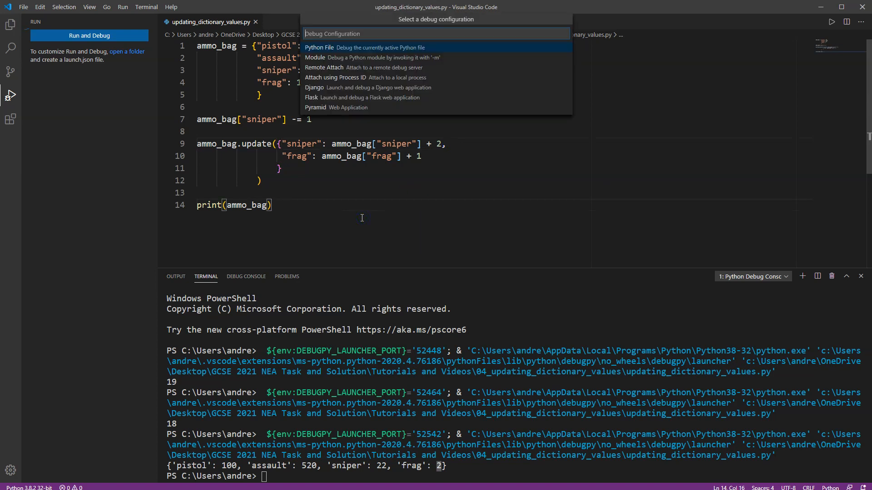
Run as a Python file so the terminal prints sniper 21 and frag 2
click(319, 48)
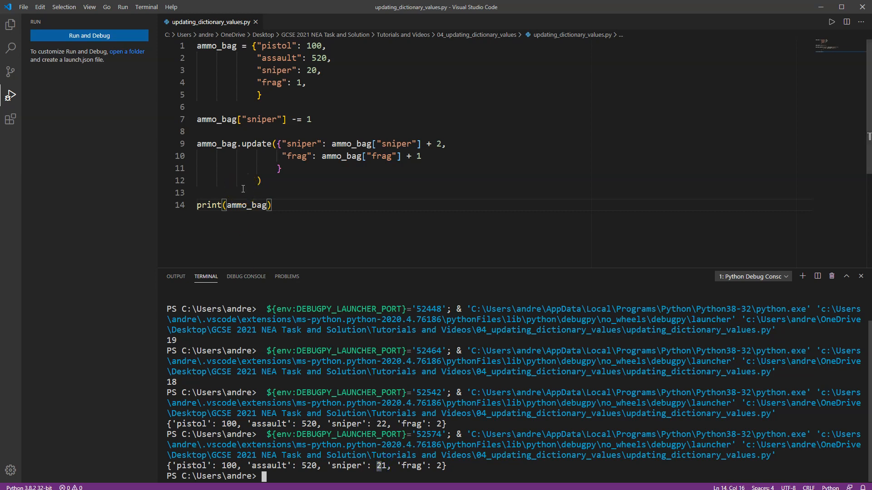
mouse_move(805, 114)
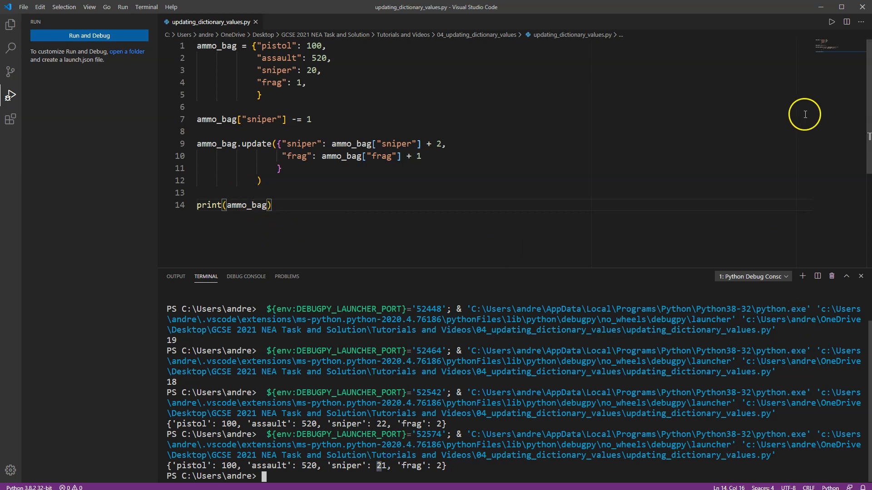
mouse_move(815, 159)
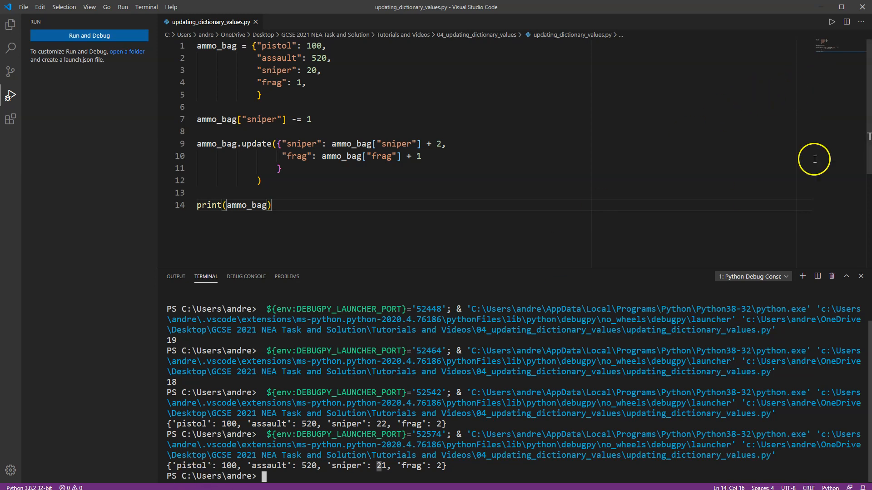